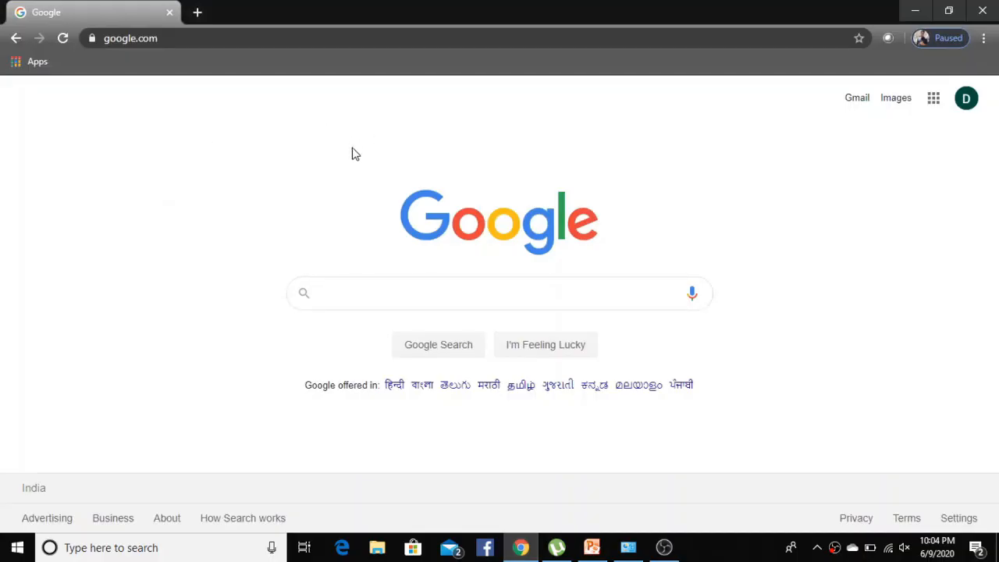
Step: Search Google for 'download pycharm' and download the Community edition from JetBrains
{"action": "type", "text": "download"}
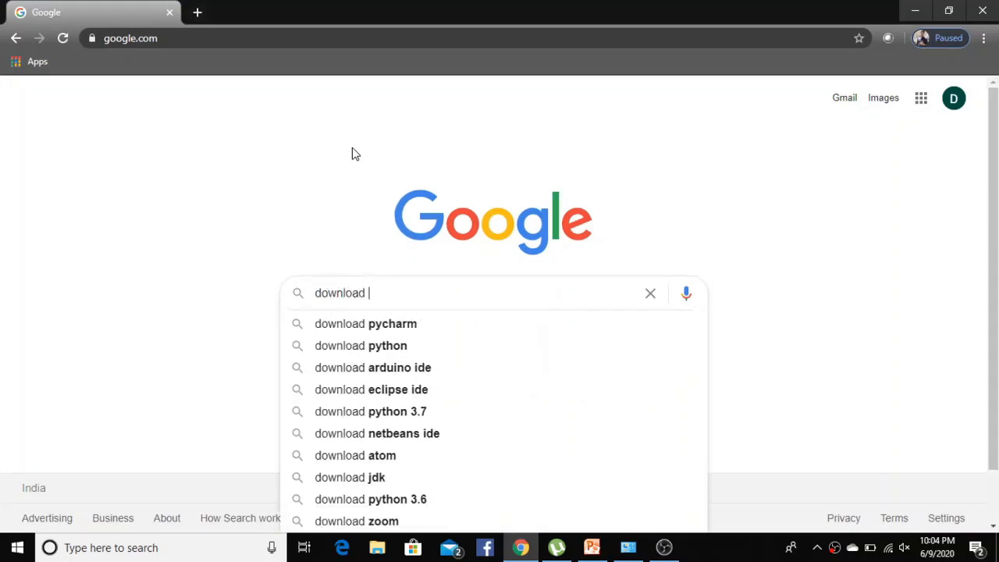
{"action": "left_click", "coordinate": [365, 323]}
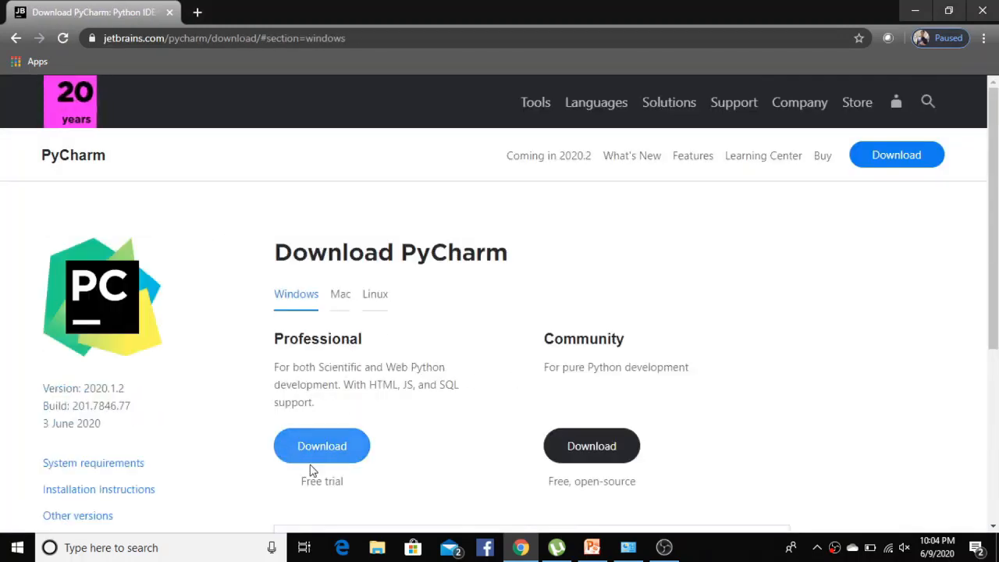
{"action": "left_click", "coordinate": [322, 446]}
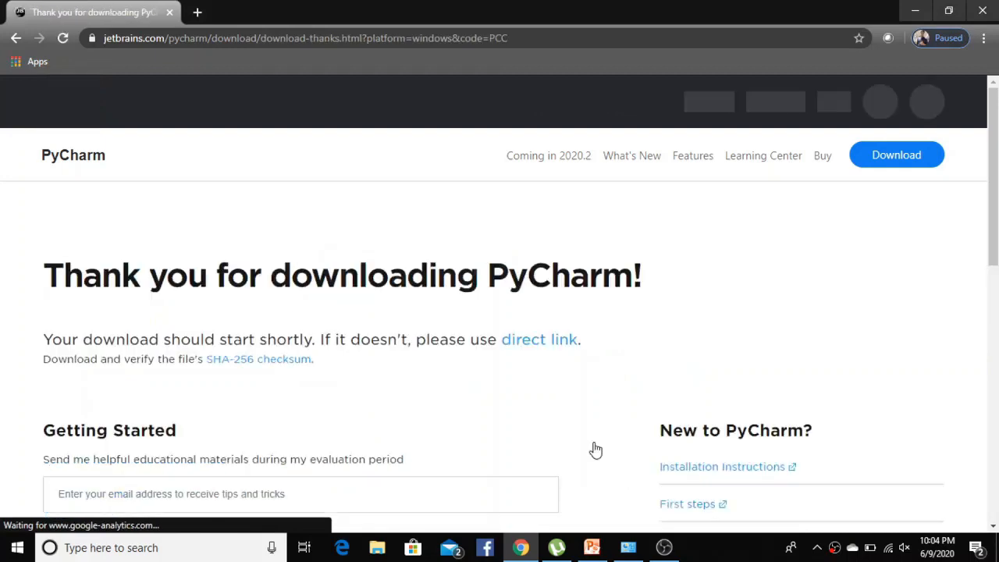
{"action": "scroll", "scroll_direction": "down", "scroll_amount": 3}
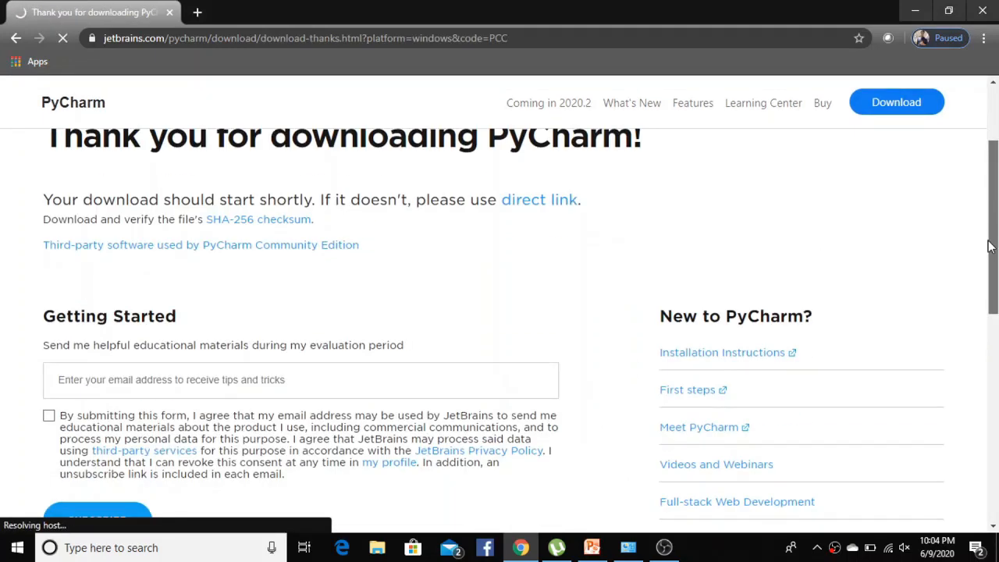
{"action": "scroll", "scroll_direction": "up", "scroll_amount": 3}
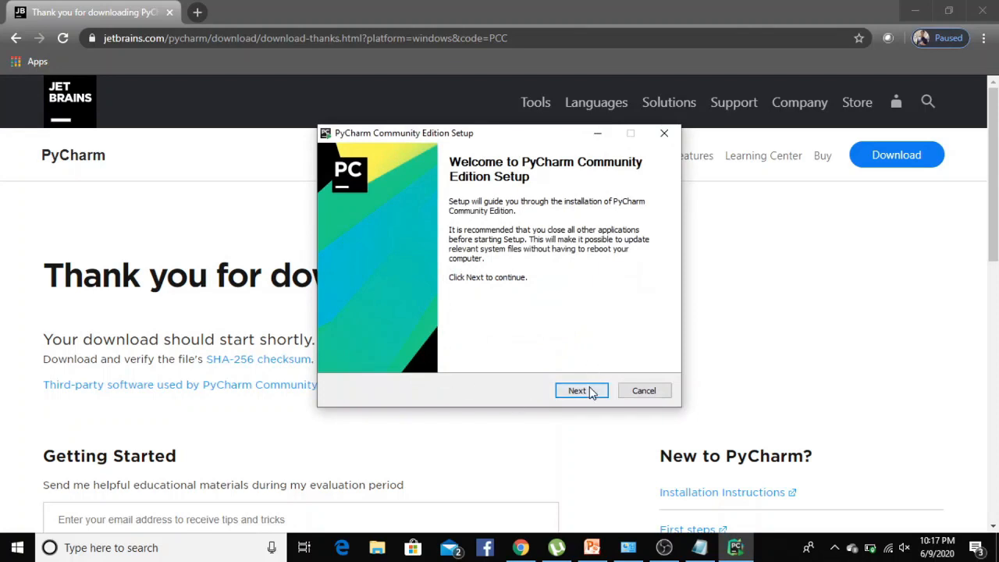
Step: Step through the setup wizard with the default folder and shortcut options and finish installing PyCharm
{"action": "left_click", "coordinate": [577, 390]}
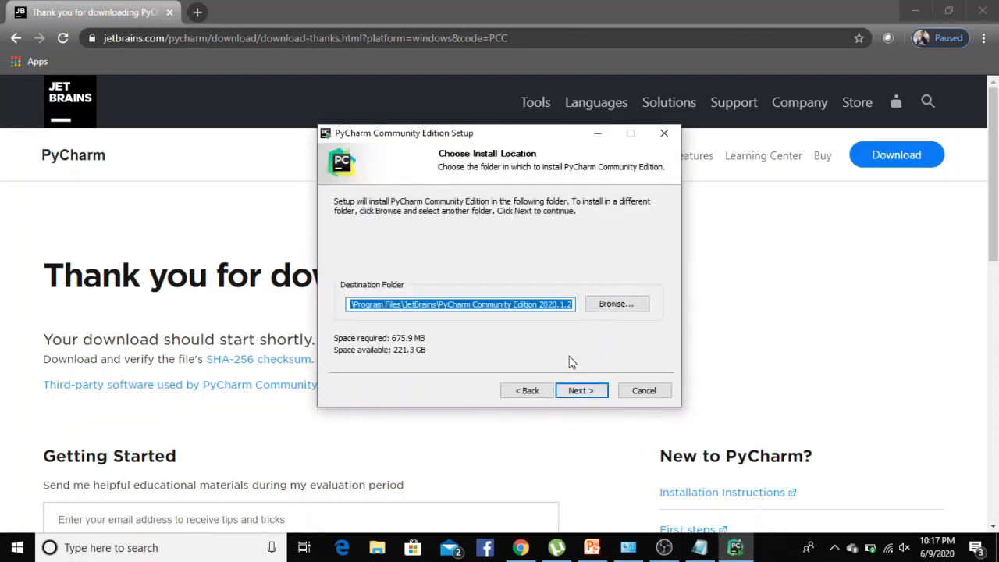
{"action": "left_click", "coordinate": [581, 390]}
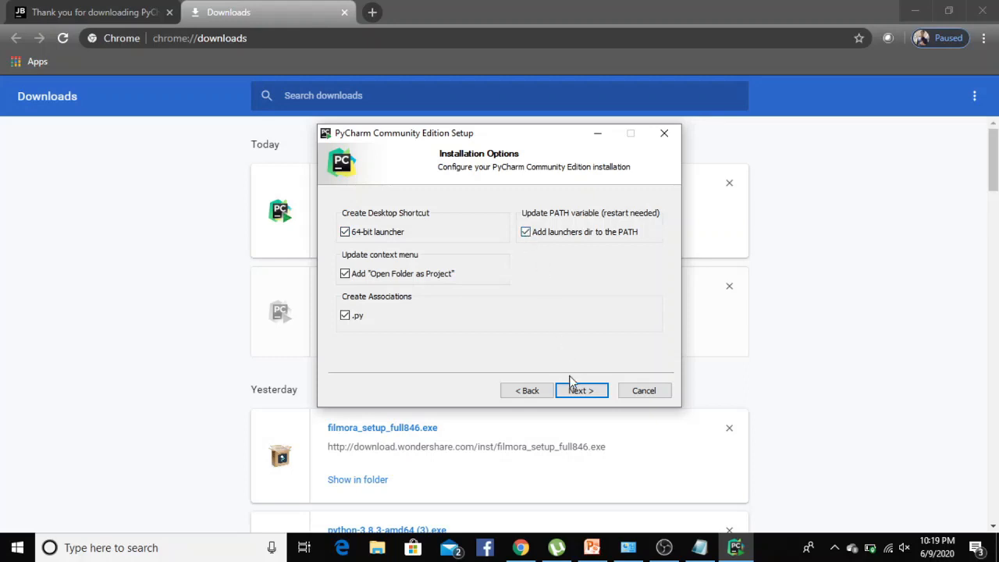
{"action": "left_click", "coordinate": [581, 390]}
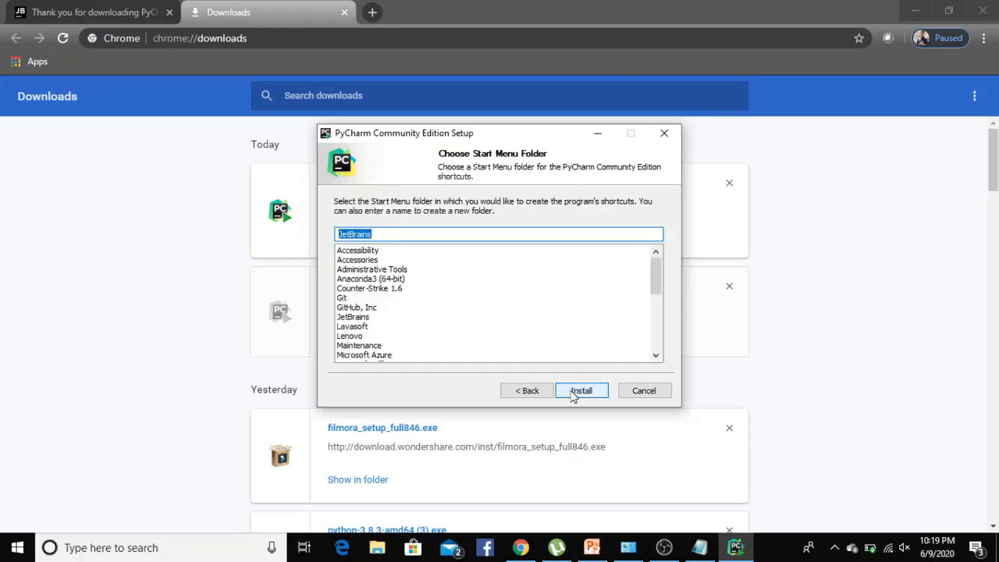
{"action": "left_click", "coordinate": [580, 390]}
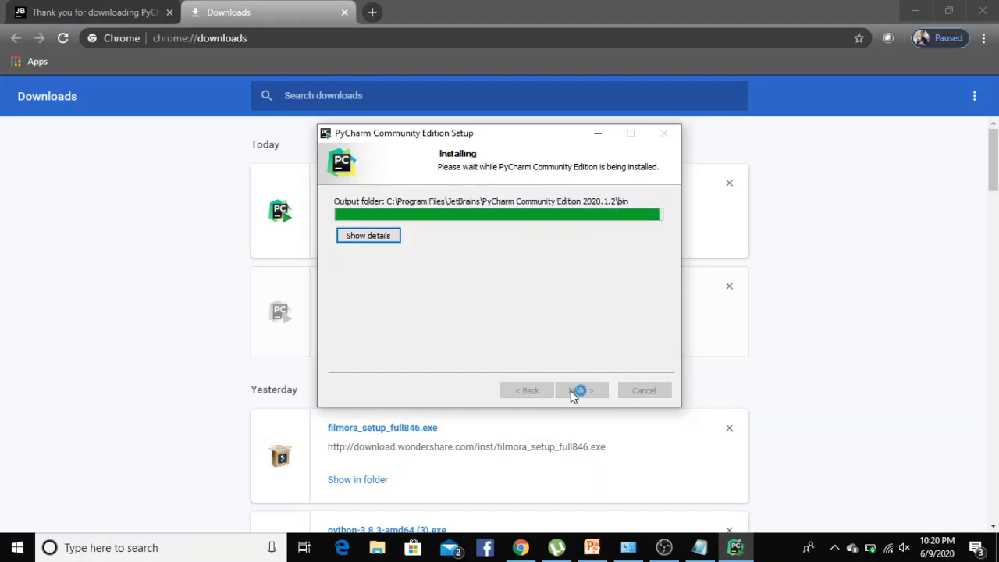
{"action": "left_click", "coordinate": [643, 390]}
{"action": "type", "text": "pycharm"}
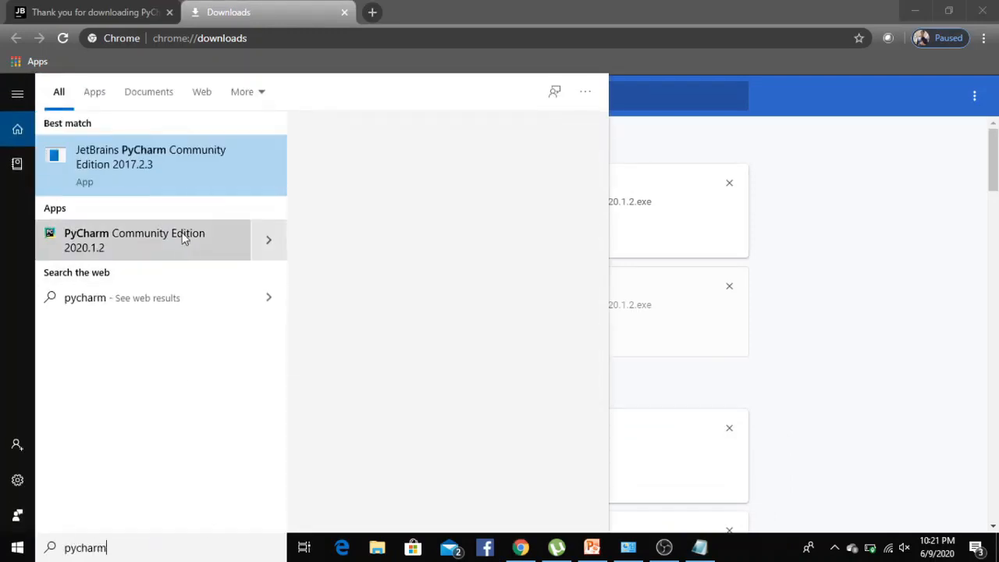
Step: Launch PyCharm 2020.1.2, accept the privacy policy and agree to send anonymous statistics
{"action": "right_click", "coordinate": [160, 156]}
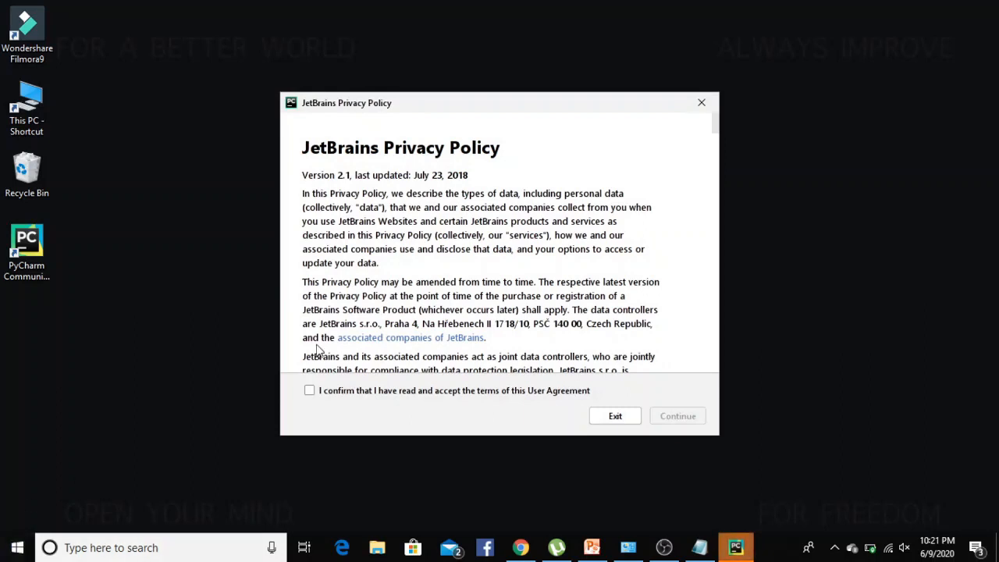
{"action": "left_click", "coordinate": [677, 415]}
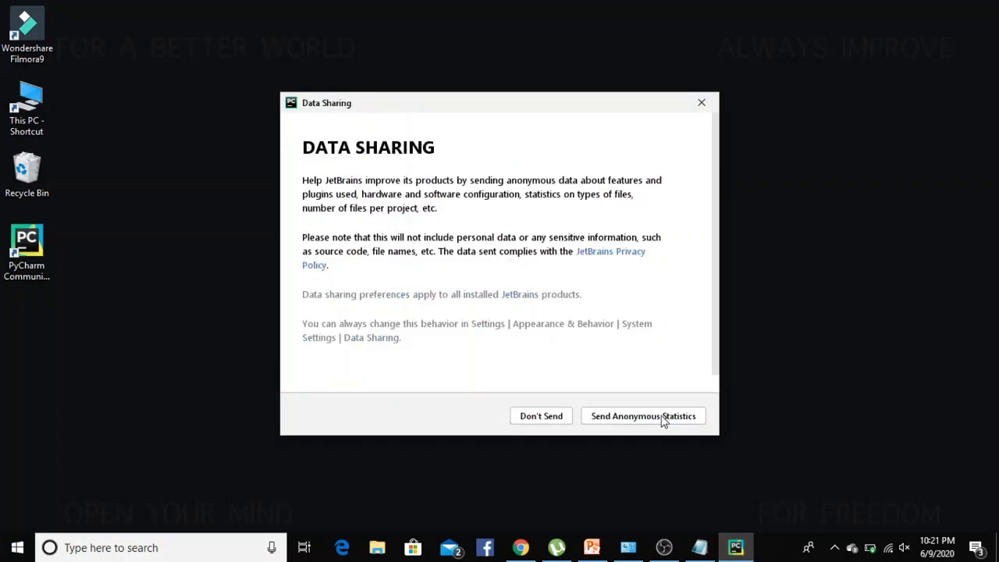
{"action": "left_click", "coordinate": [643, 415]}
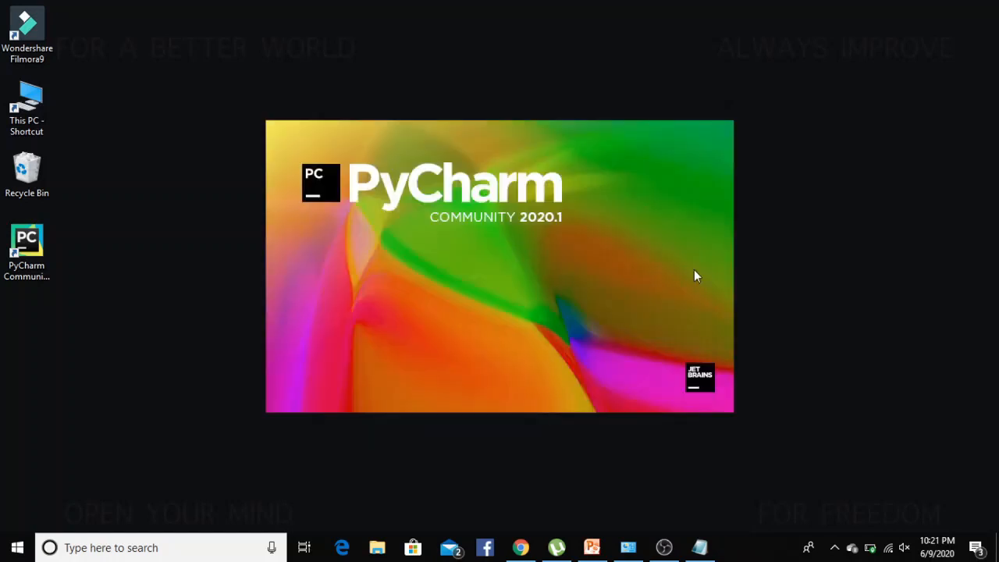
{"action": "mouse_move", "coordinate": [696, 265]}
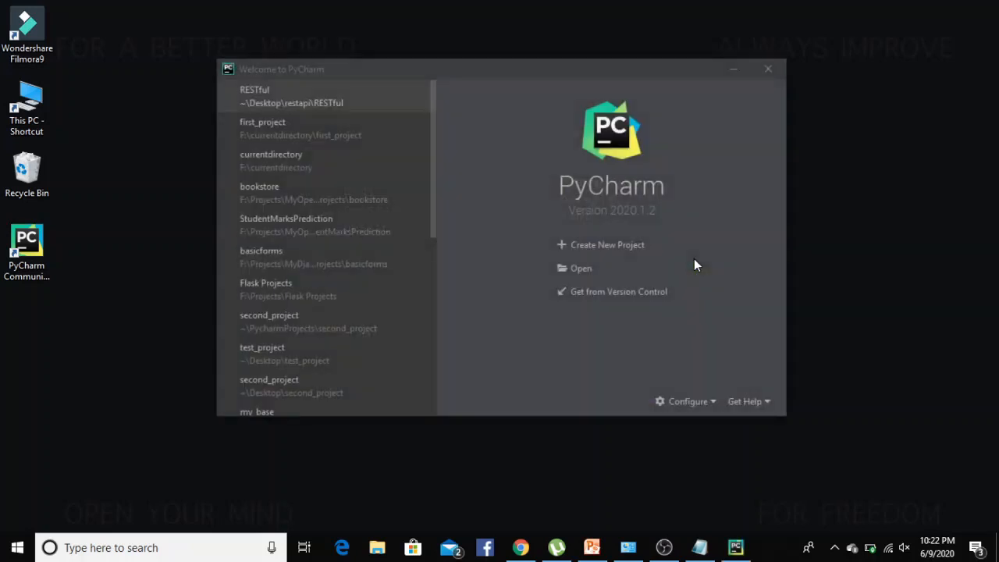
{"action": "mouse_move", "coordinate": [599, 272]}
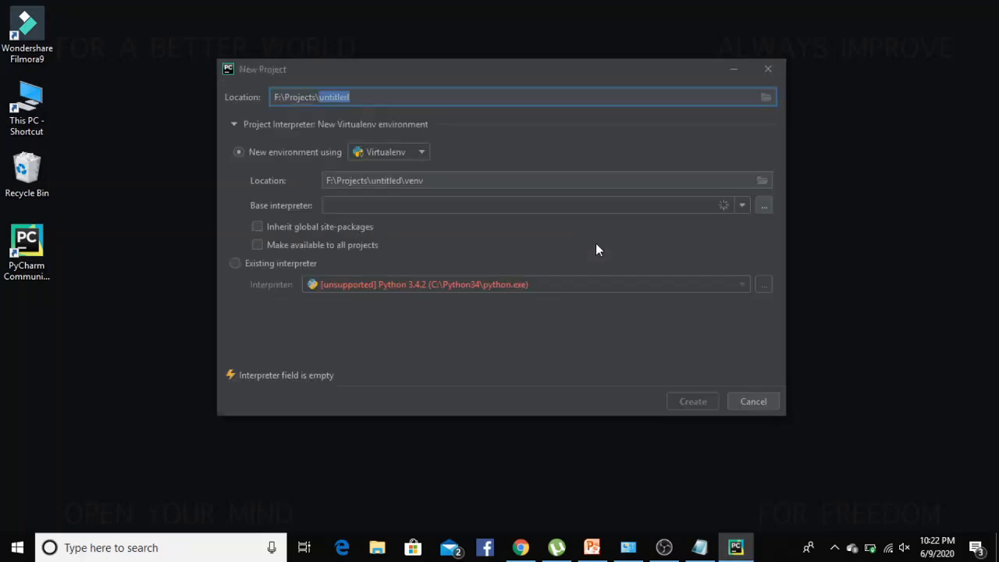
{"action": "mouse_move", "coordinate": [570, 228]}
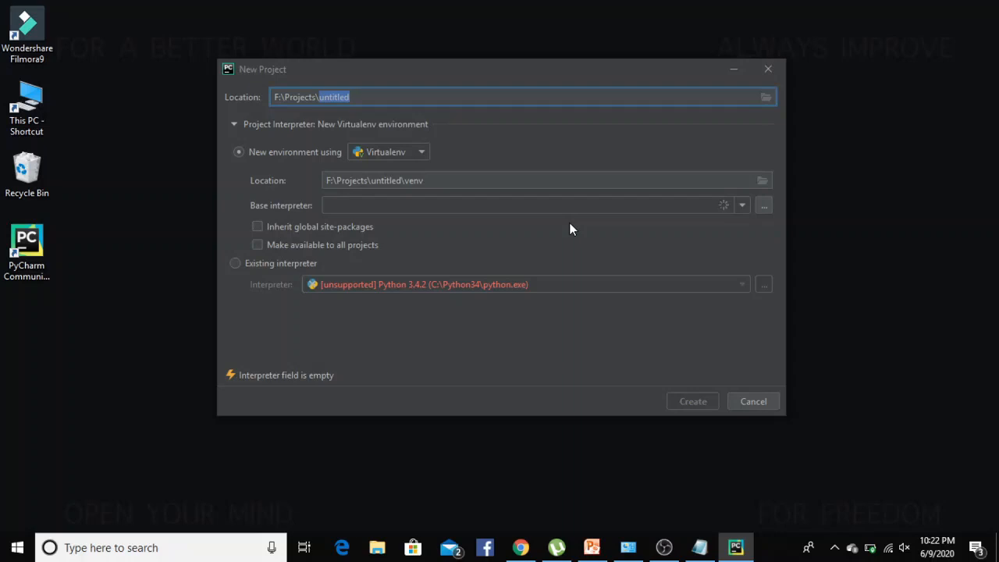
Step: Name the new project Introduction and pick the Python 3.8 installation as base interpreter
{"action": "key", "text": "Backspace"}
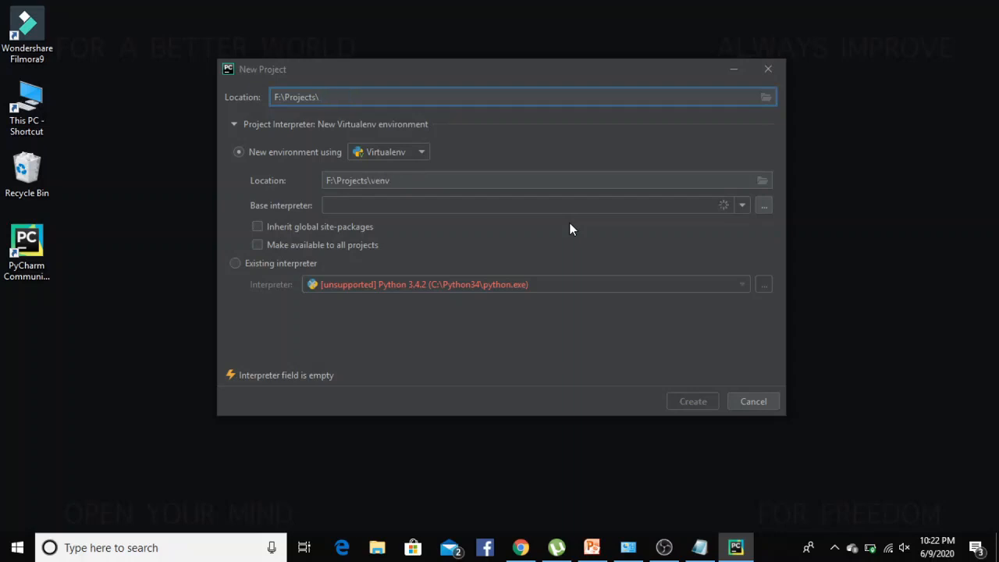
{"action": "type", "text": "Introd"}
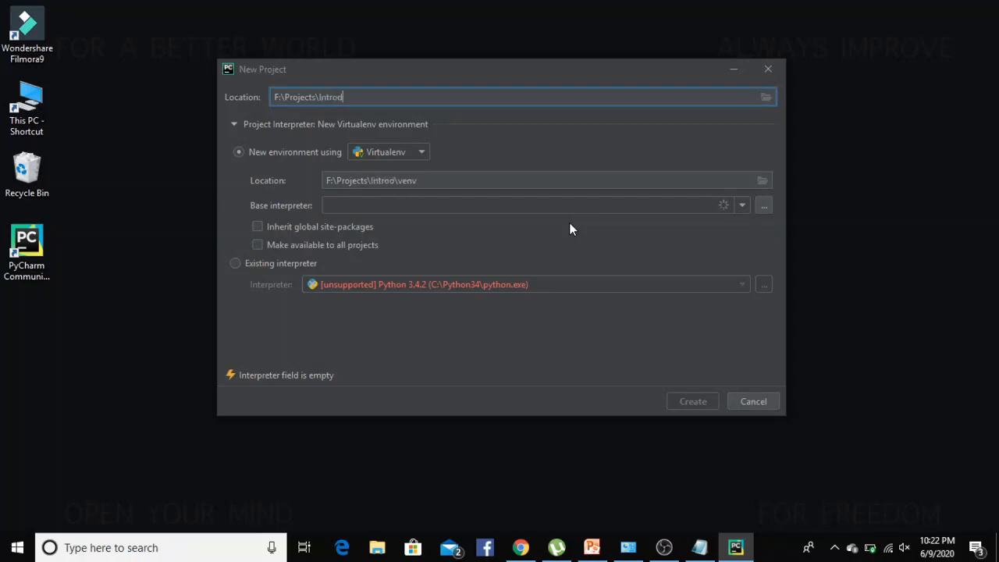
{"action": "type", "text": "uction"}
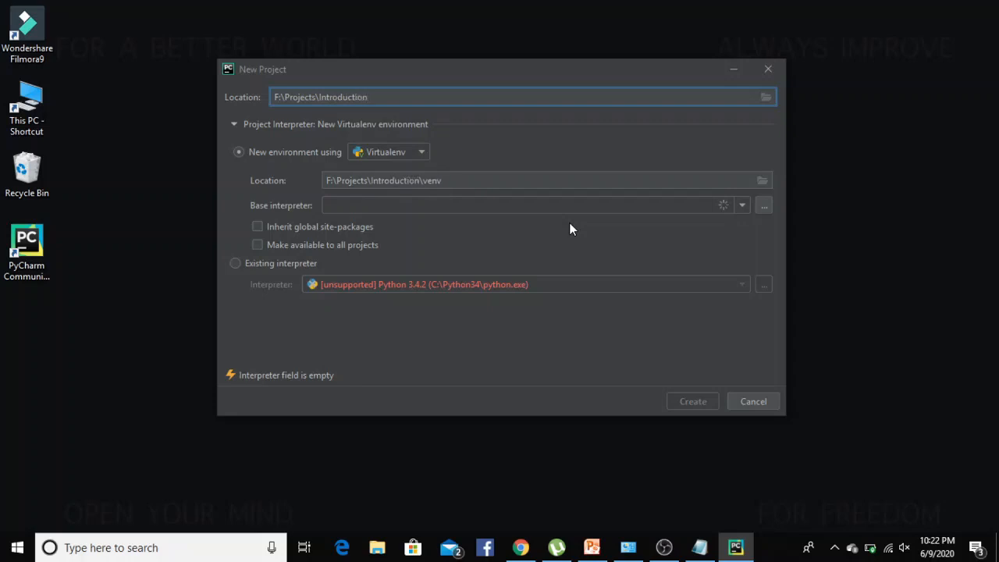
{"action": "mouse_move", "coordinate": [574, 238]}
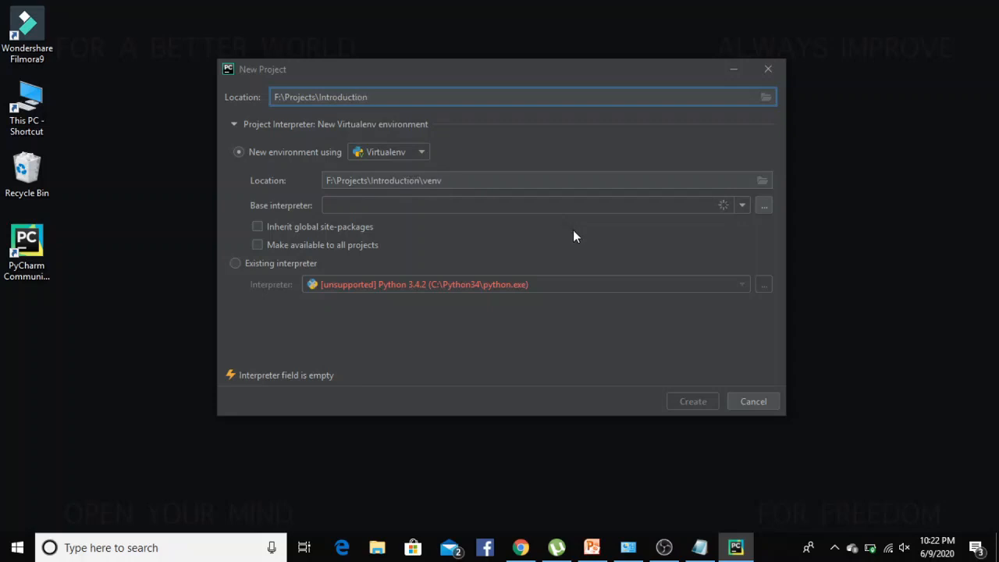
{"action": "mouse_move", "coordinate": [546, 219]}
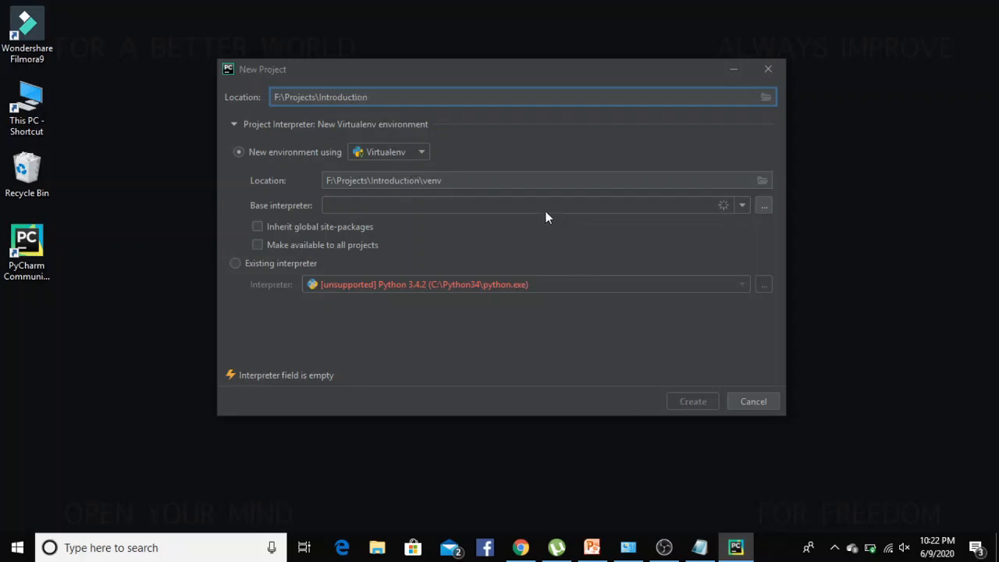
{"action": "mouse_move", "coordinate": [609, 200]}
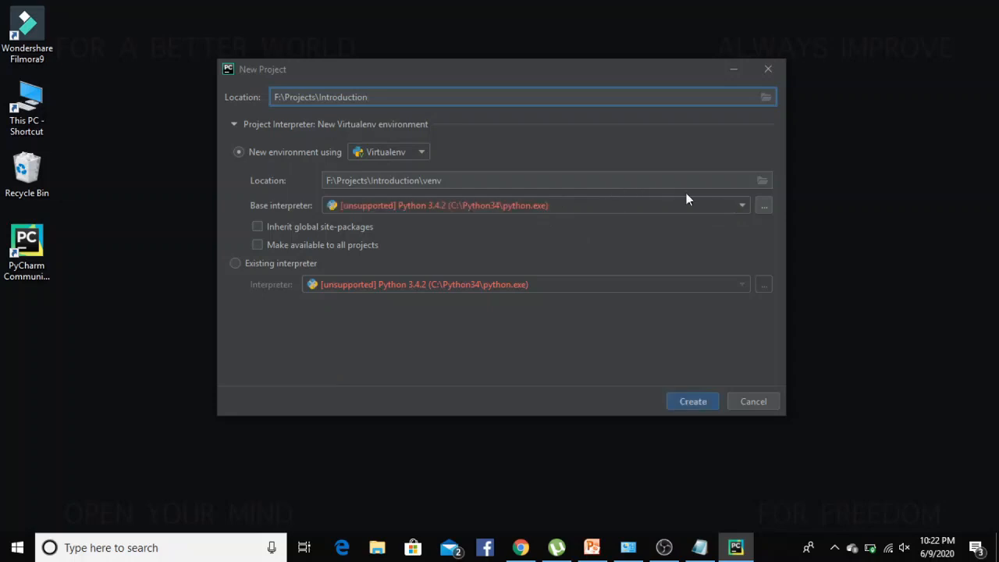
{"action": "left_click", "coordinate": [740, 206]}
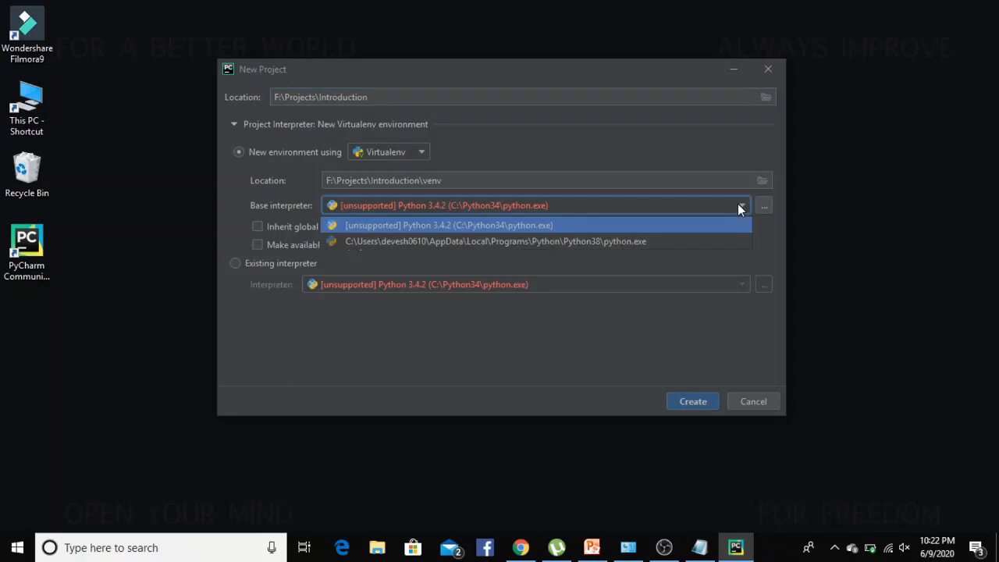
{"action": "left_click", "coordinate": [494, 240]}
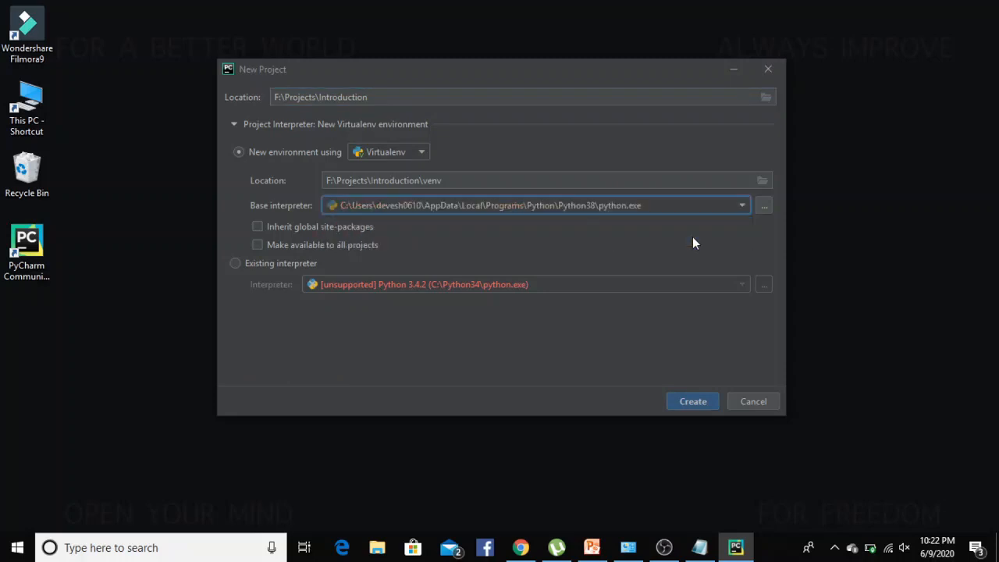
{"action": "mouse_move", "coordinate": [717, 289]}
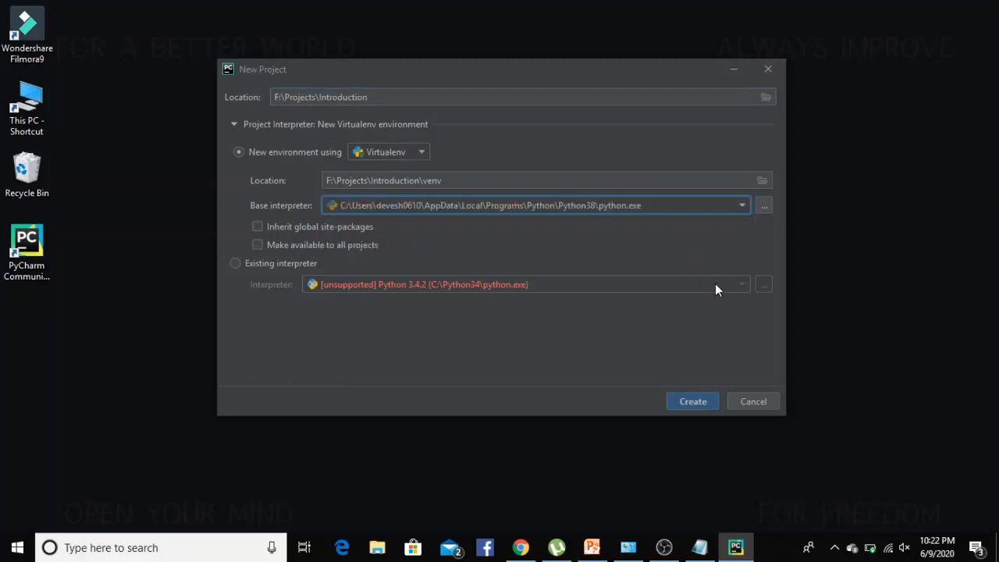
{"action": "mouse_move", "coordinate": [741, 289]}
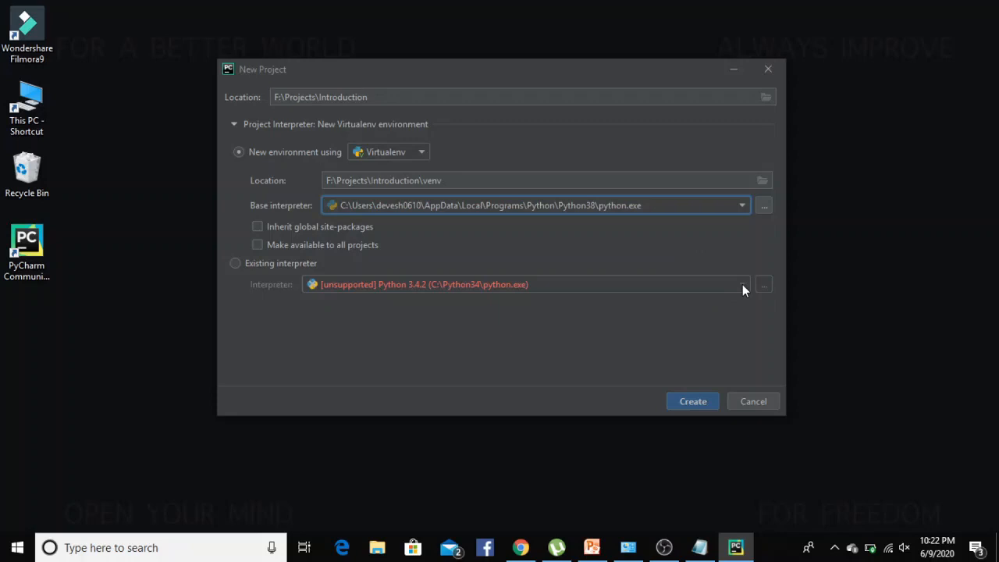
{"action": "mouse_move", "coordinate": [315, 181]}
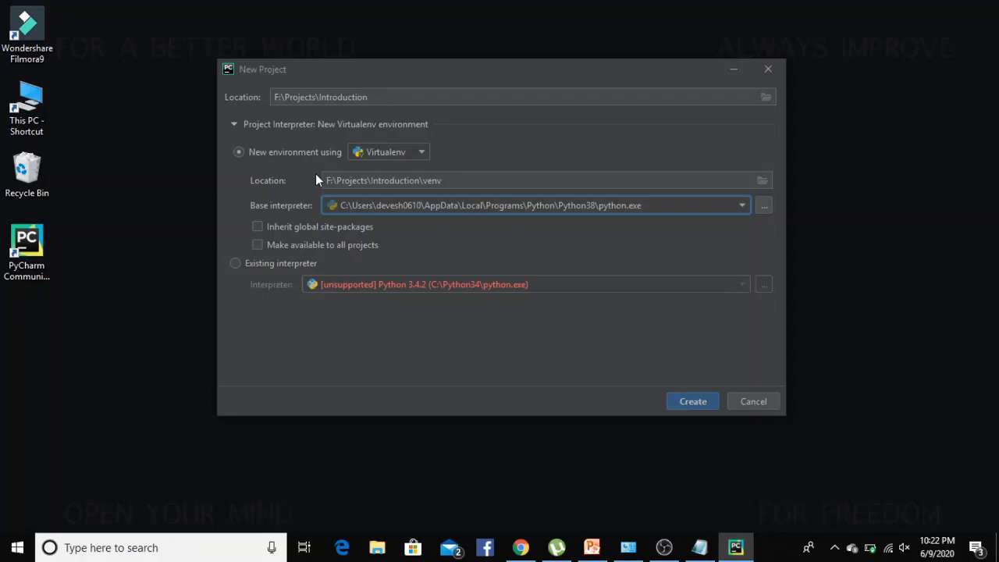
Step: Switch to an existing interpreter and confirm the Python 3.8 system interpreter
{"action": "left_click", "coordinate": [234, 262]}
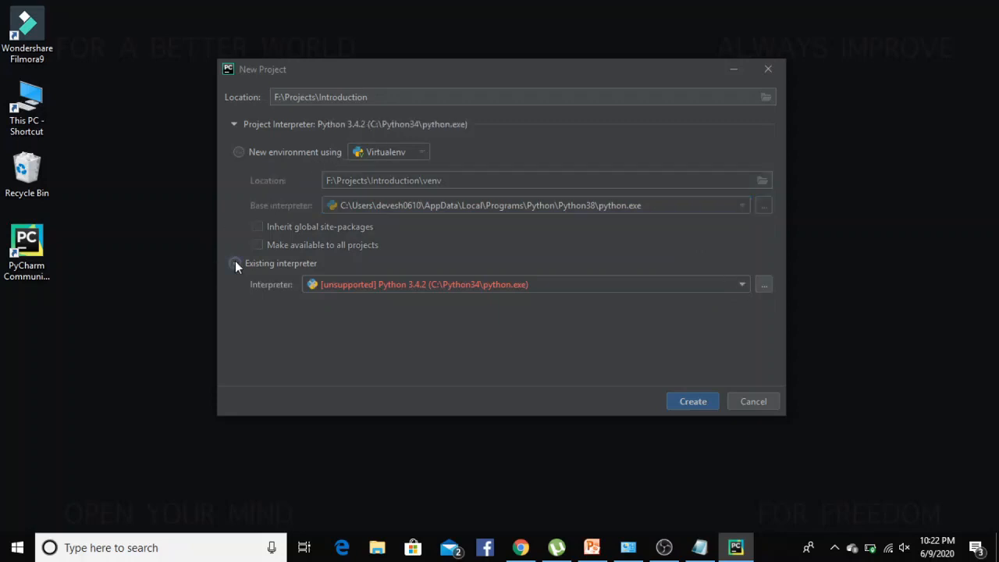
{"action": "left_click", "coordinate": [740, 284]}
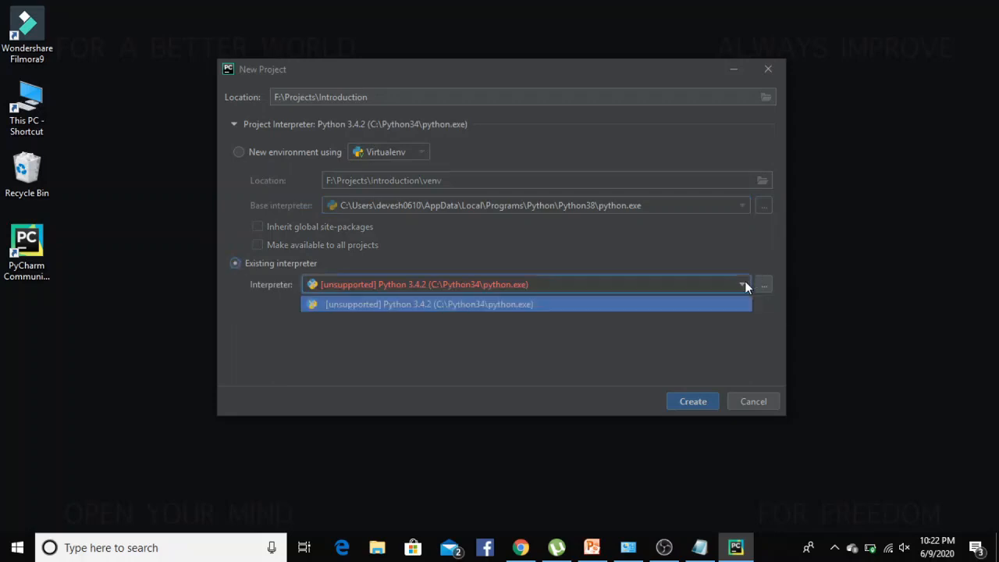
{"action": "mouse_move", "coordinate": [763, 287]}
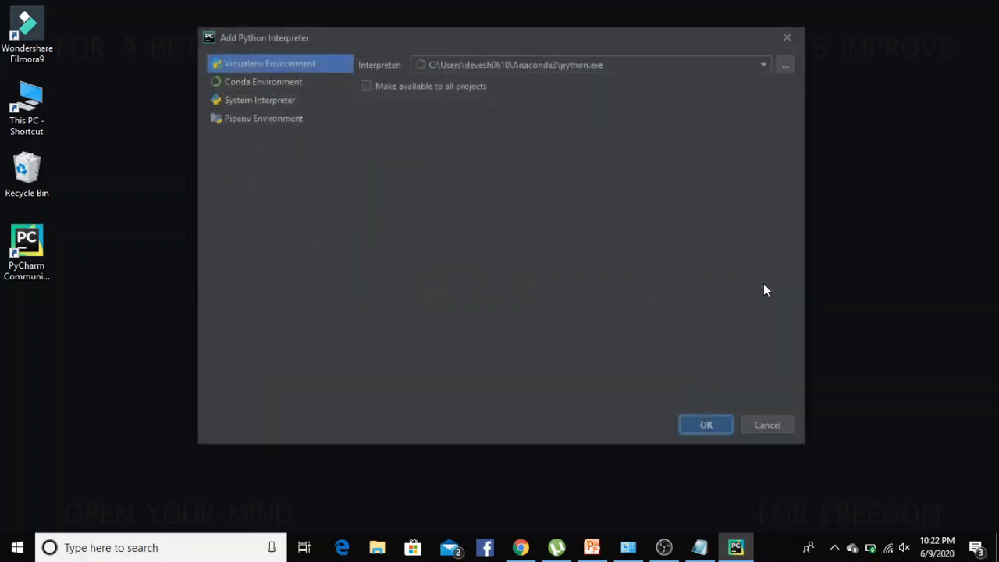
{"action": "mouse_move", "coordinate": [289, 94]}
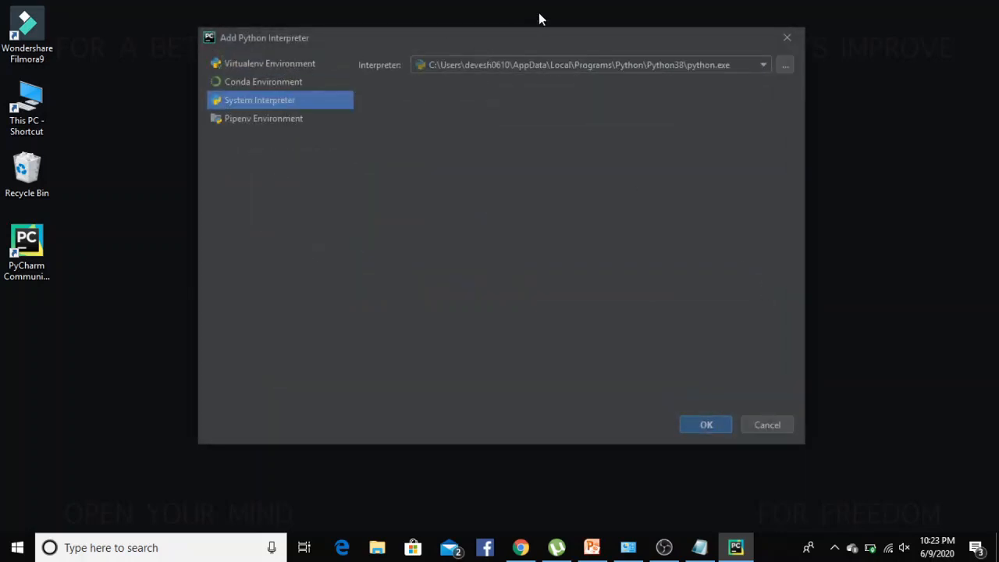
{"action": "mouse_move", "coordinate": [699, 322]}
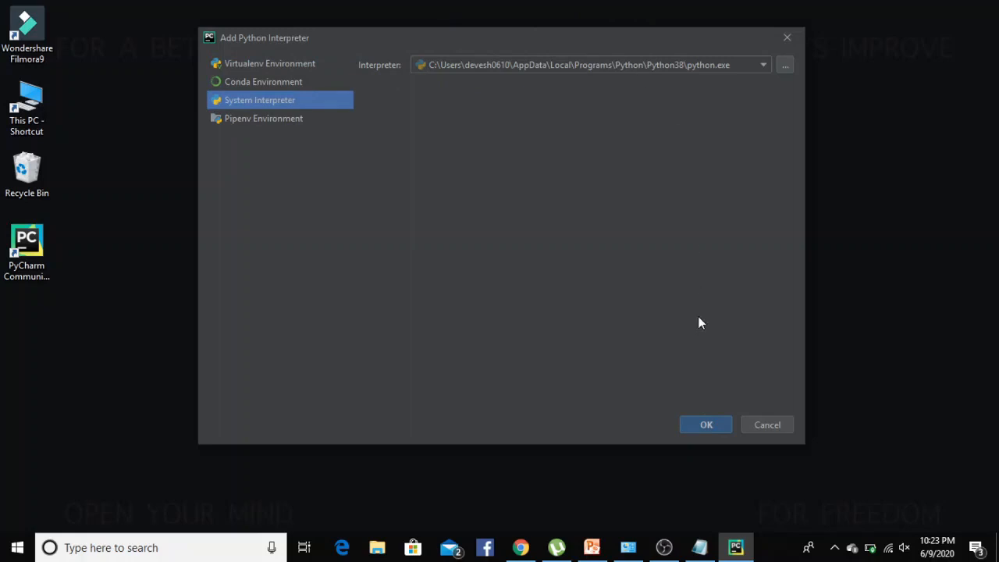
{"action": "left_click", "coordinate": [705, 425]}
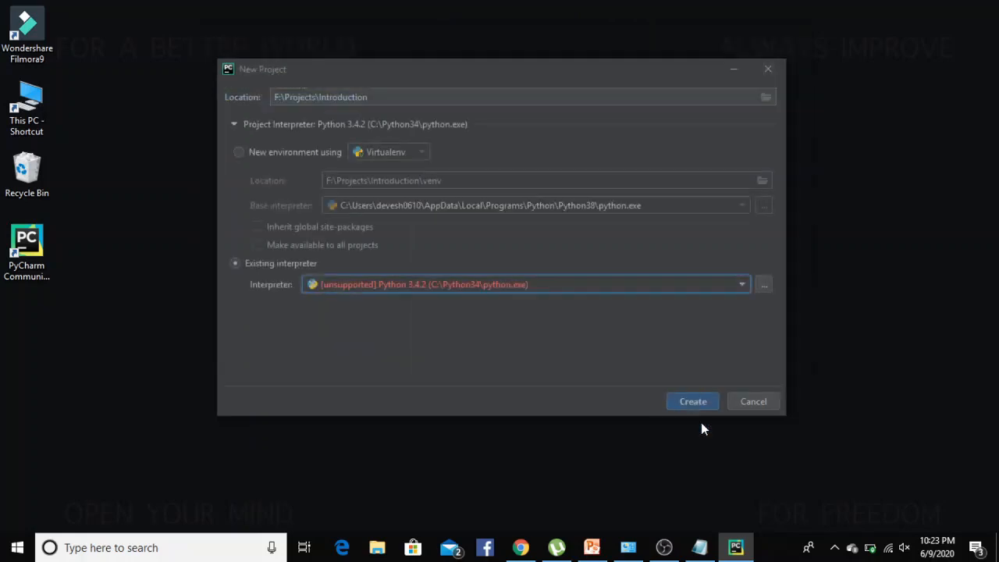
{"action": "left_click", "coordinate": [693, 401]}
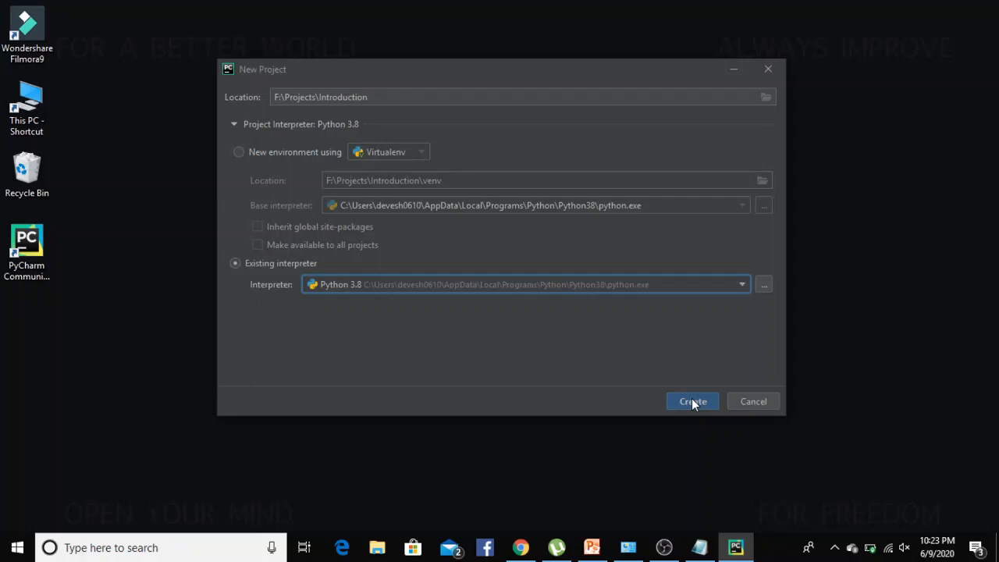
Step: Create the Introduction project and bring up the context actions for its folder
{"action": "left_click", "coordinate": [693, 401]}
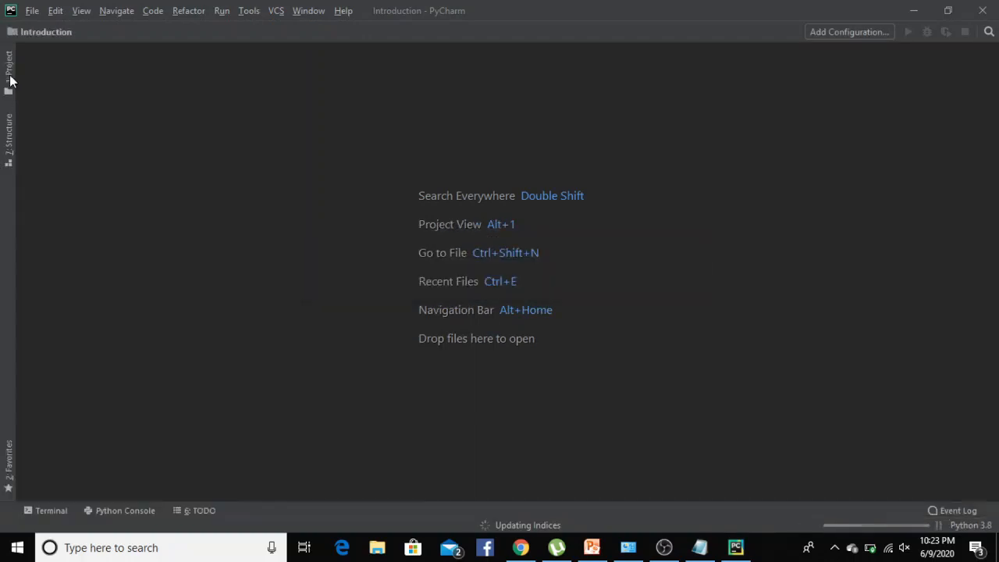
{"action": "right_click", "coordinate": [56, 70]}
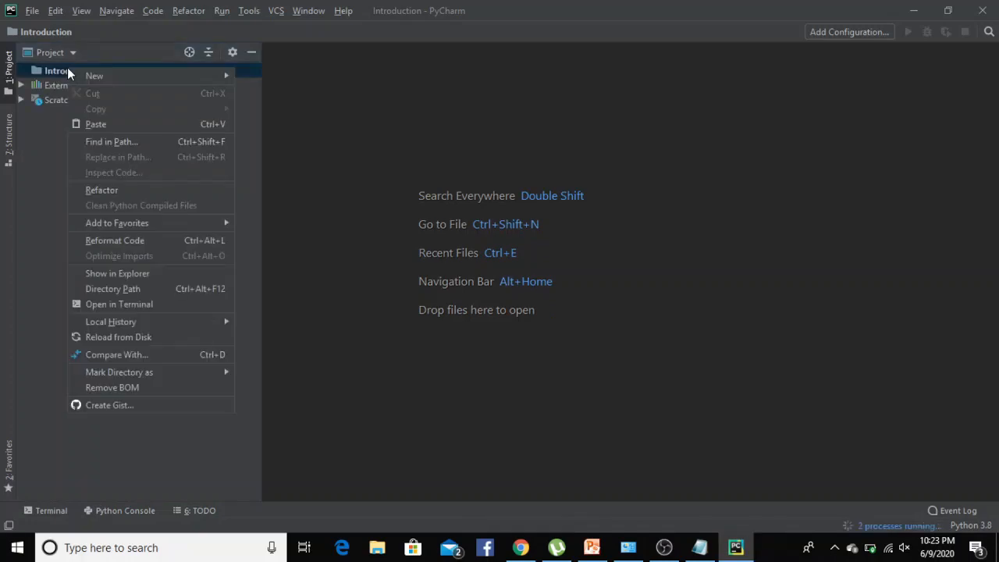
{"action": "mouse_move", "coordinate": [111, 322]}
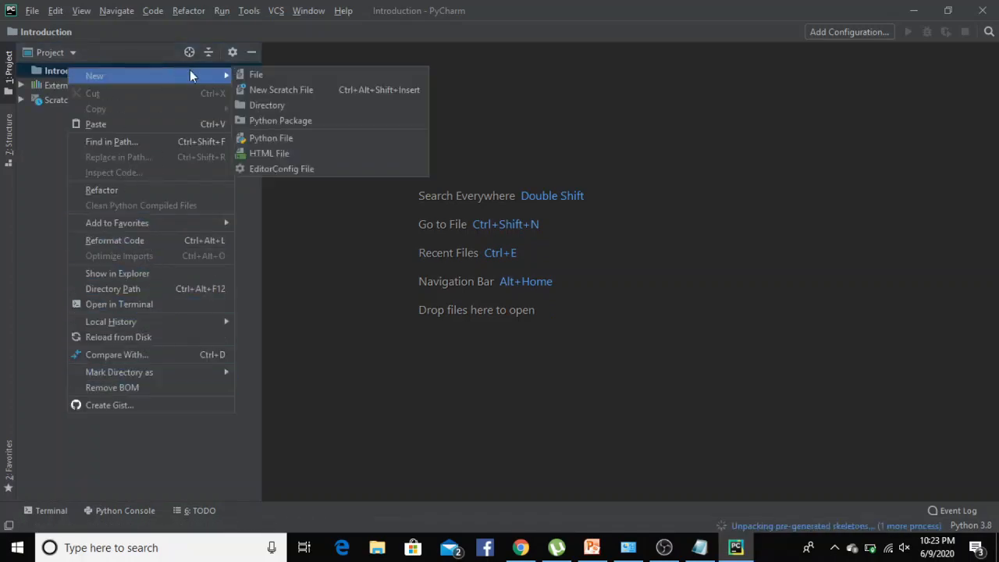
Step: Add a new Python file named myfirstprogram to the project
{"action": "left_click", "coordinate": [271, 137]}
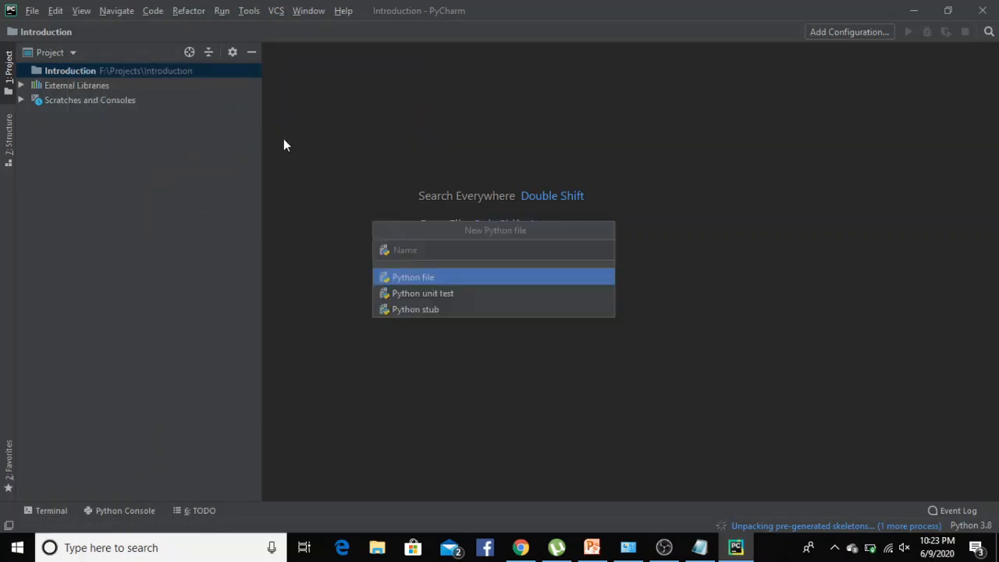
{"action": "type", "text": "myf"}
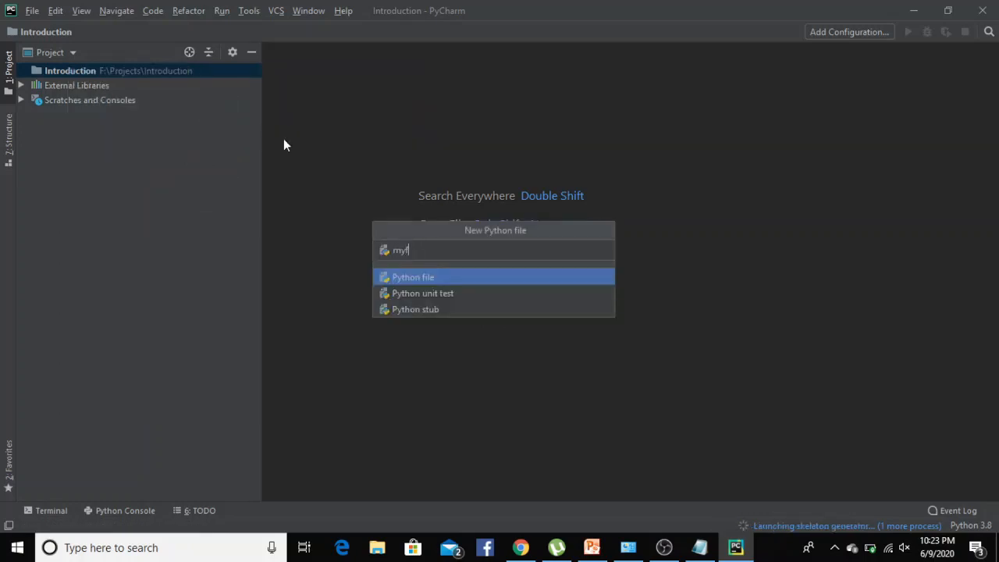
{"action": "type", "text": "irstp"}
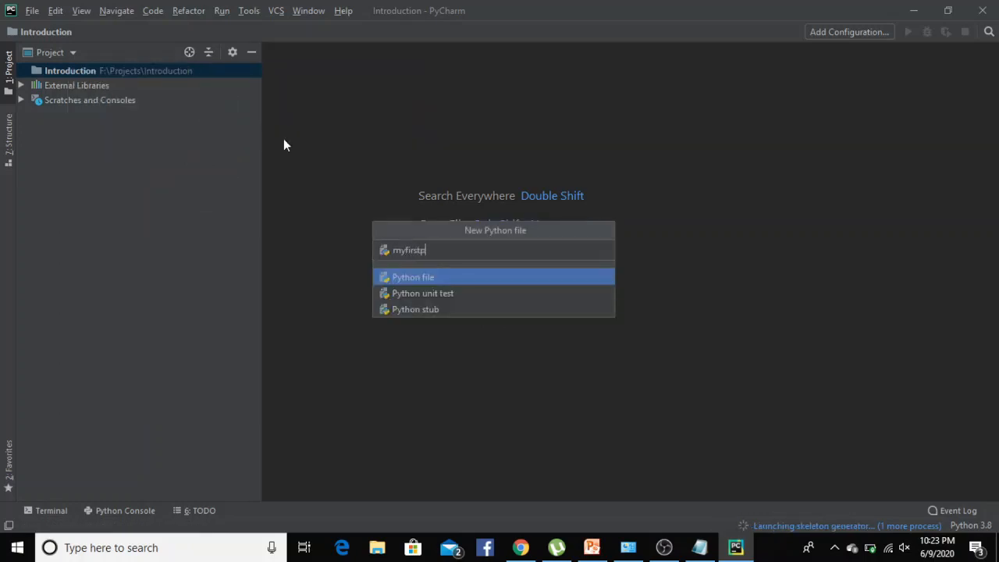
{"action": "type", "text": "rogram"}
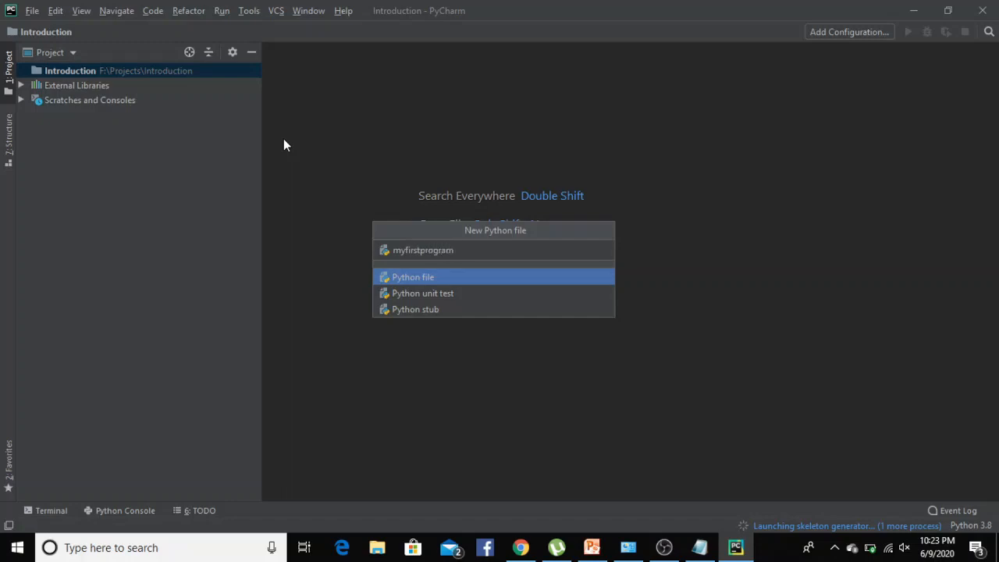
{"action": "mouse_move", "coordinate": [412, 283]}
{"action": "type", "text": "p"}
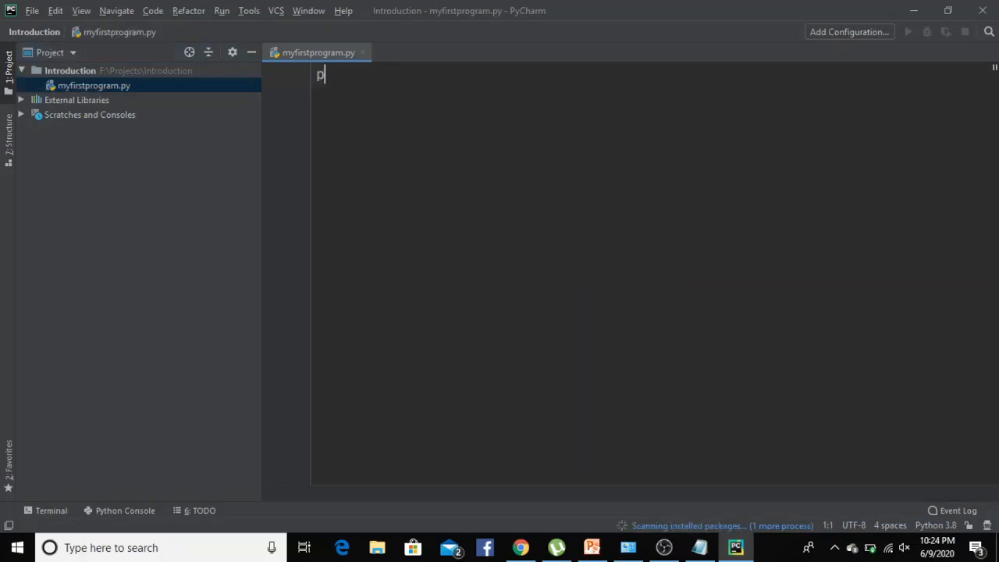
Step: Write print("Hello World") in myfirstprogram.py
{"action": "type", "text": "rint()"}
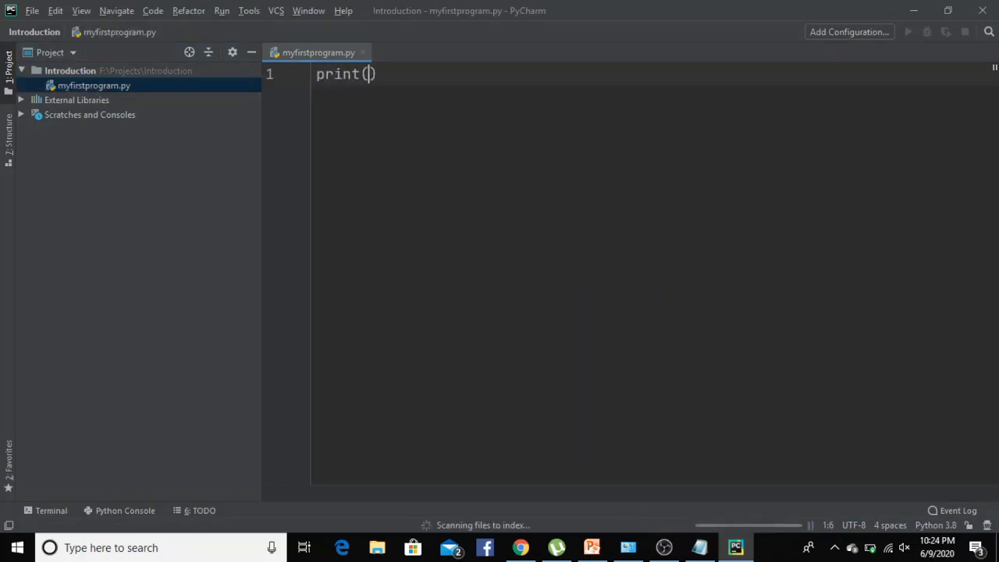
{"action": "type", "text": "\"H"}
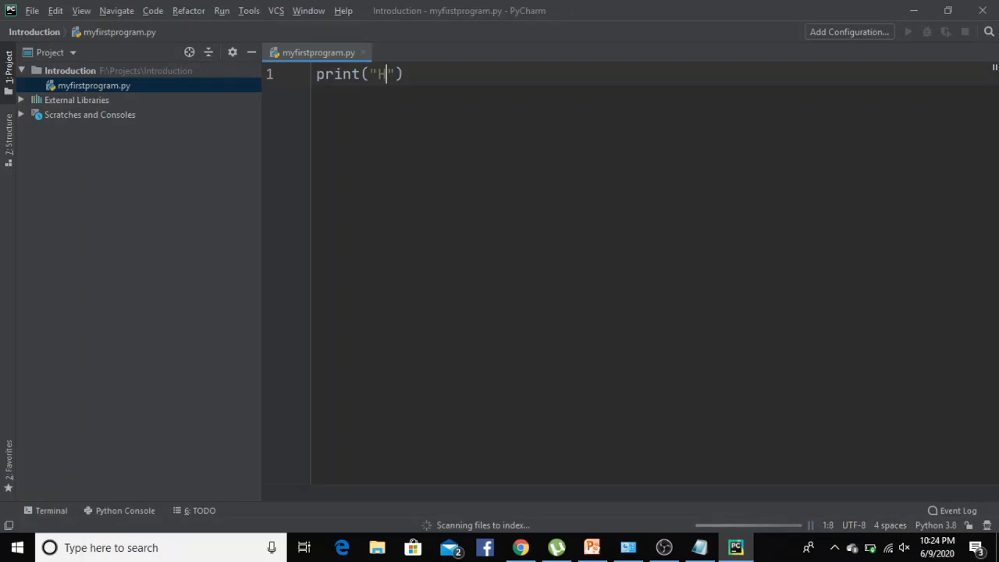
{"action": "type", "text": "ell"}
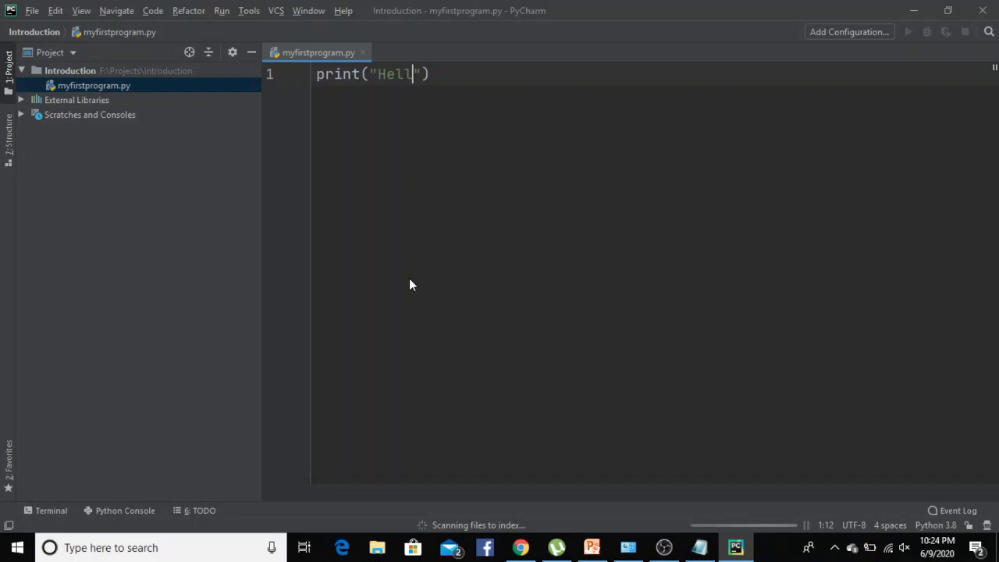
{"action": "type", "text": "o o"}
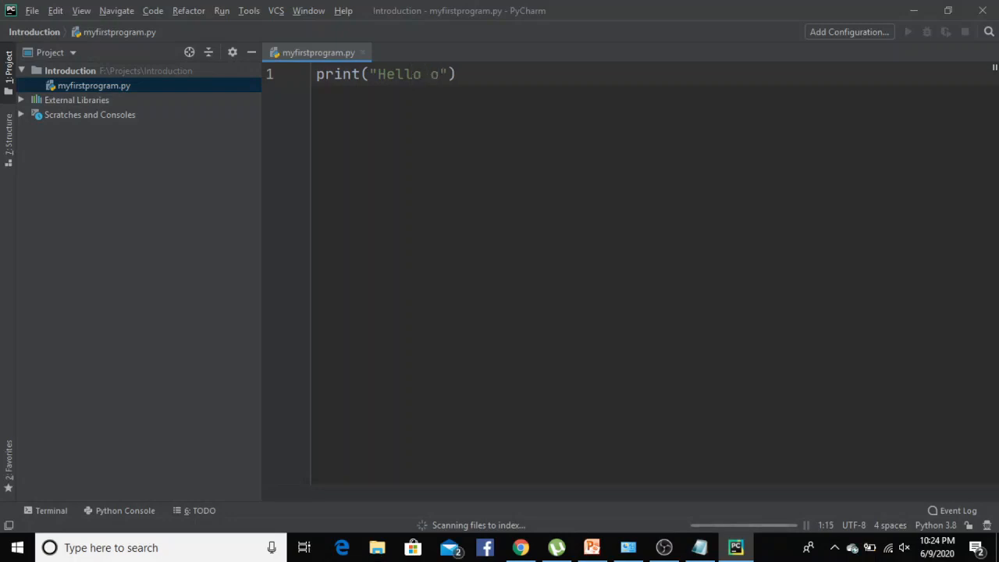
{"action": "type", "text": "World"}
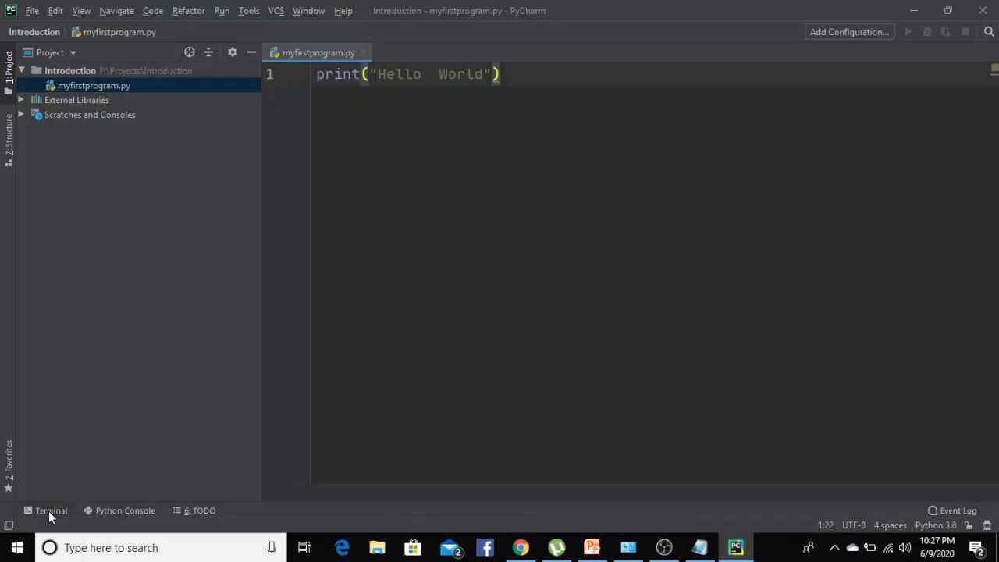
Step: Run myfirstprogram from the editor and view its Hello World output
{"action": "left_click", "coordinate": [50, 510]}
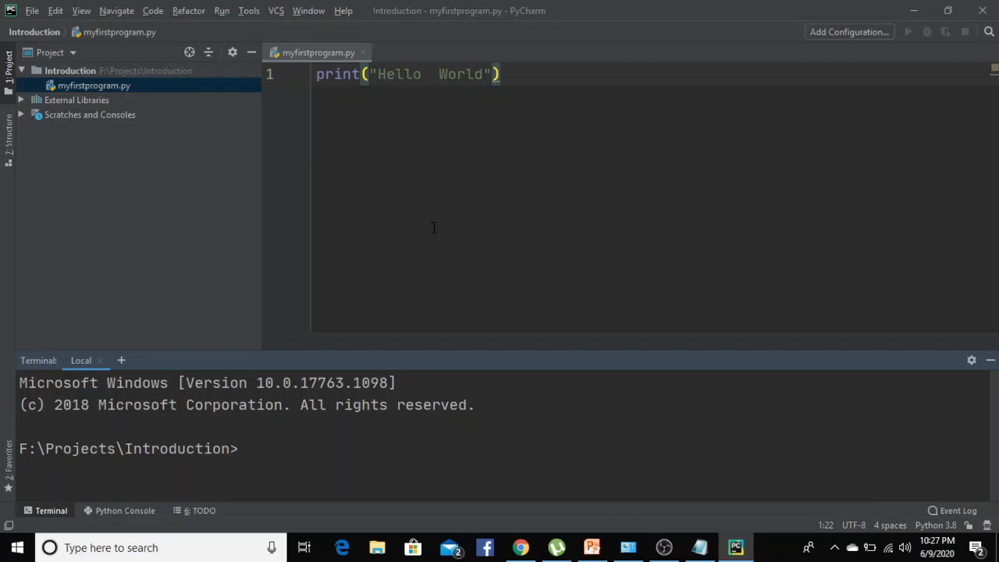
{"action": "right_click", "coordinate": [434, 228]}
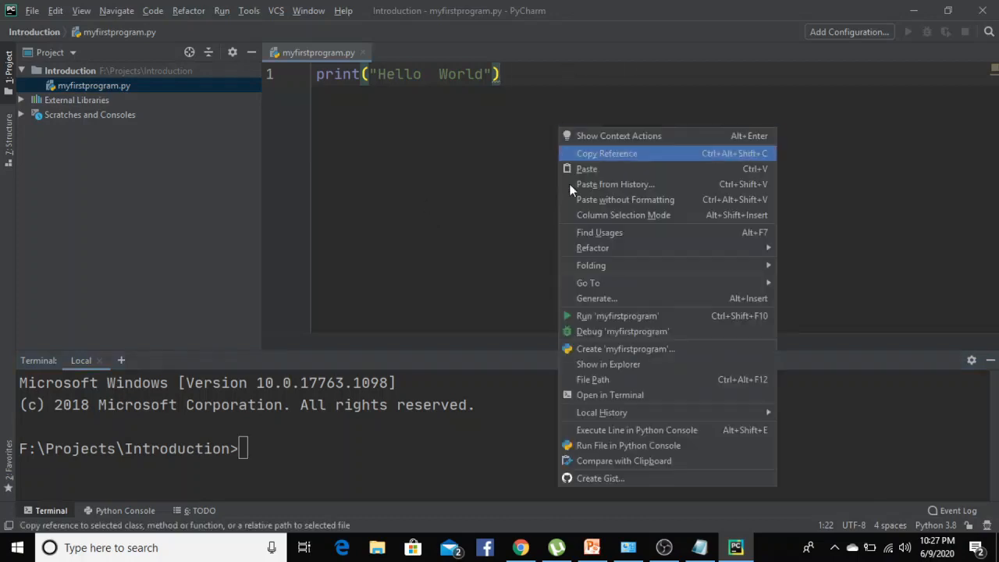
{"action": "left_click", "coordinate": [577, 309]}
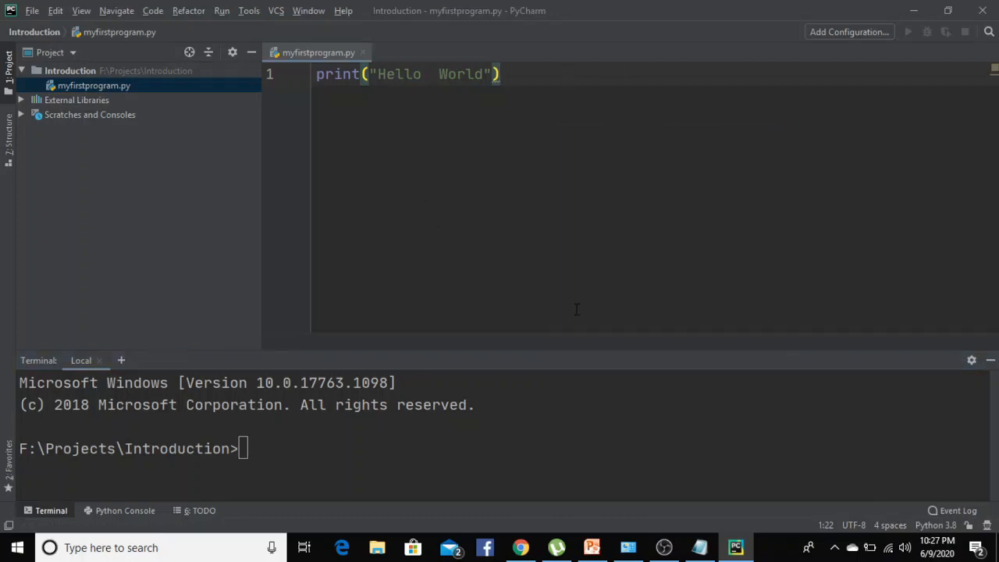
{"action": "left_click", "coordinate": [909, 31]}
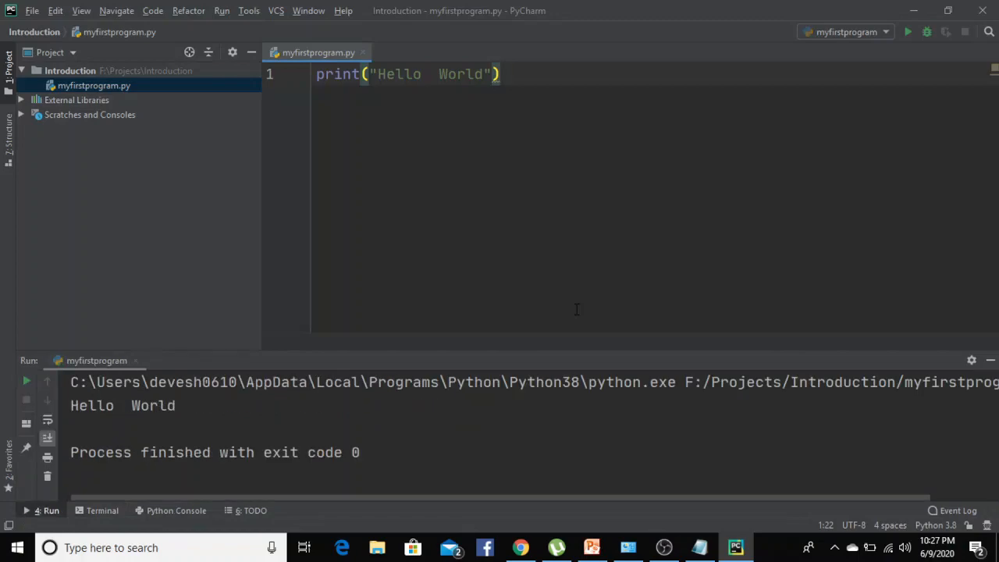